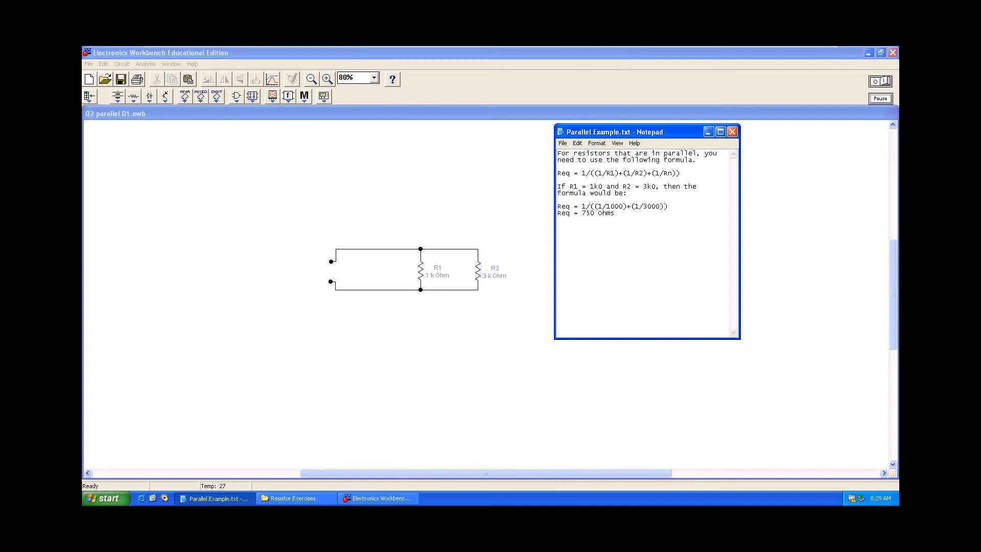
- Place a multimeter and wire it across the parallel 1 kΩ and 3 kΩ resistor terminals
{"action": "left_click", "coordinate": [614, 212]}
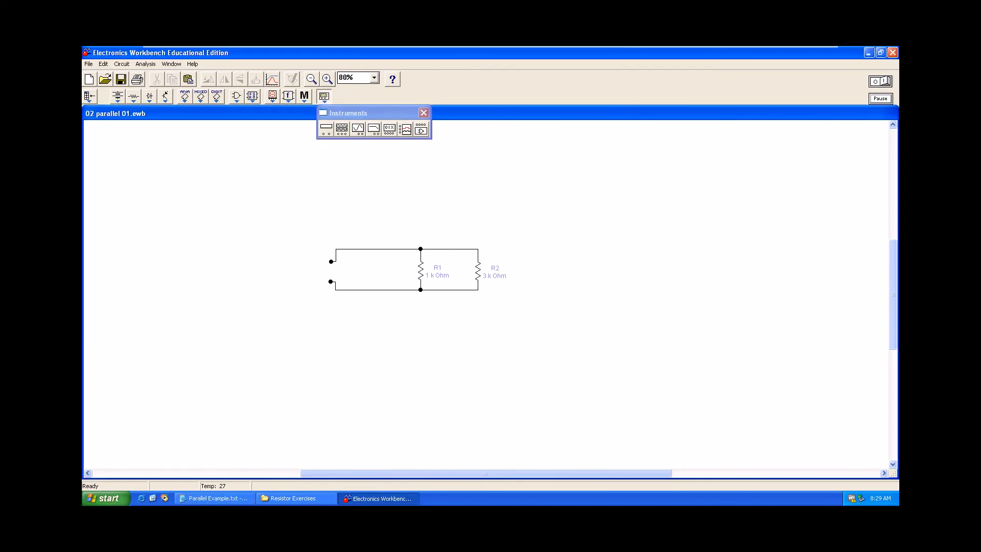
{"action": "mouse_move", "coordinate": [326, 128]}
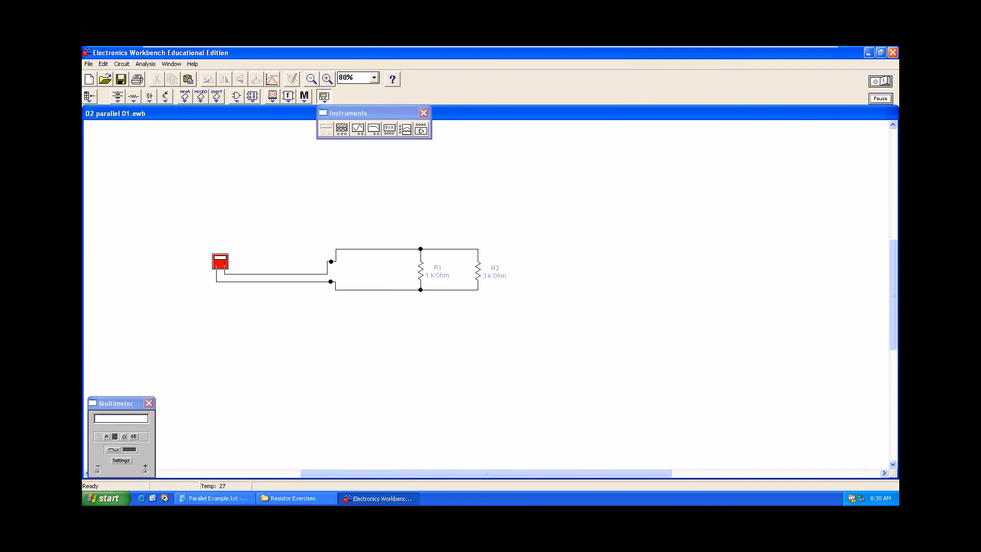
{"action": "left_click", "coordinate": [114, 437]}
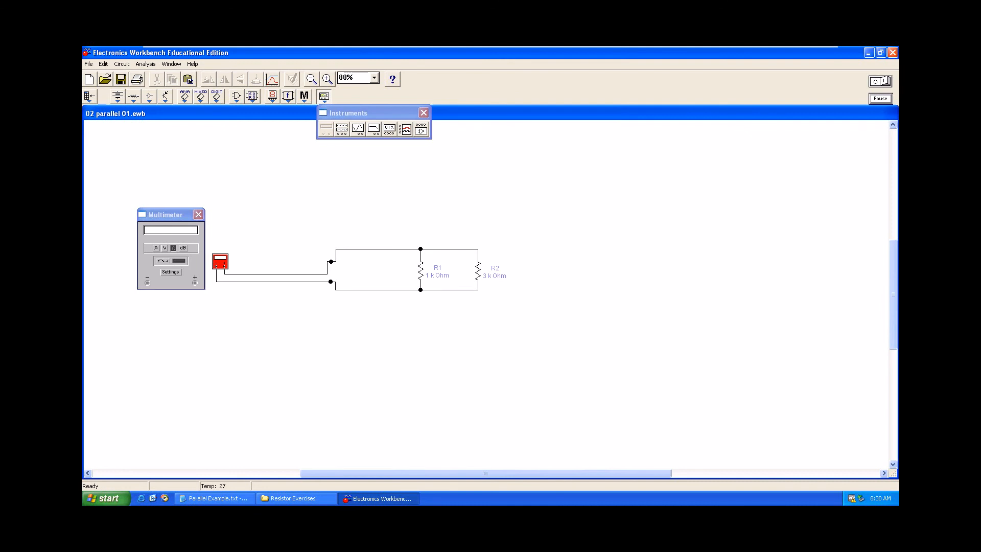
- Run the simulation to read 750 Ω on the multimeter and highlight the Req = 750 Ohms line in Notepad
{"action": "left_click", "coordinate": [885, 81]}
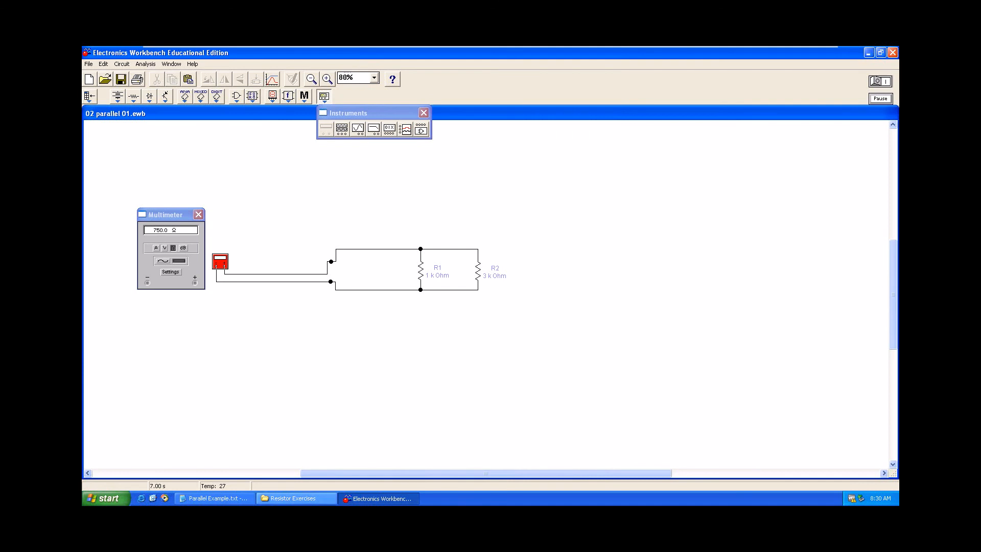
{"action": "left_click", "coordinate": [213, 498]}
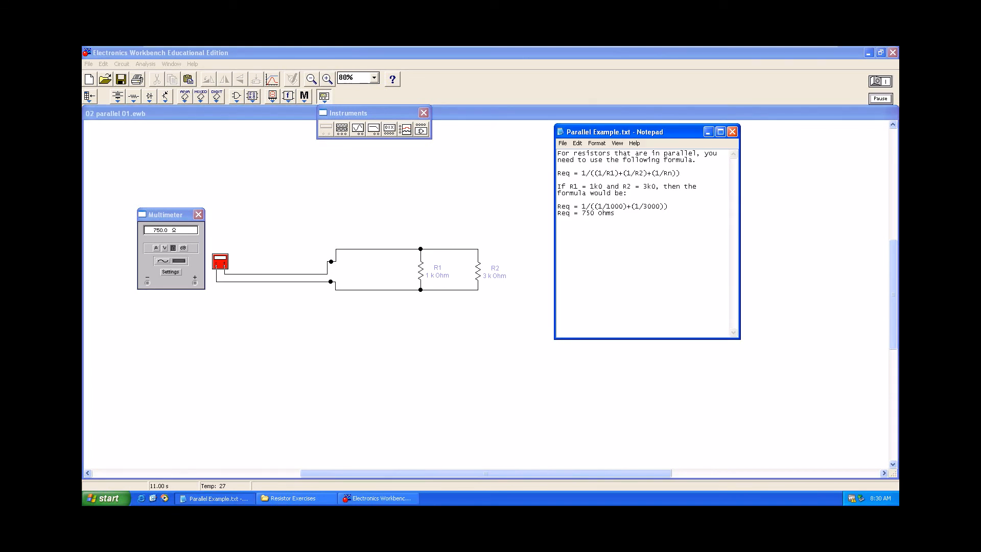
{"action": "double_click", "coordinate": [585, 213]}
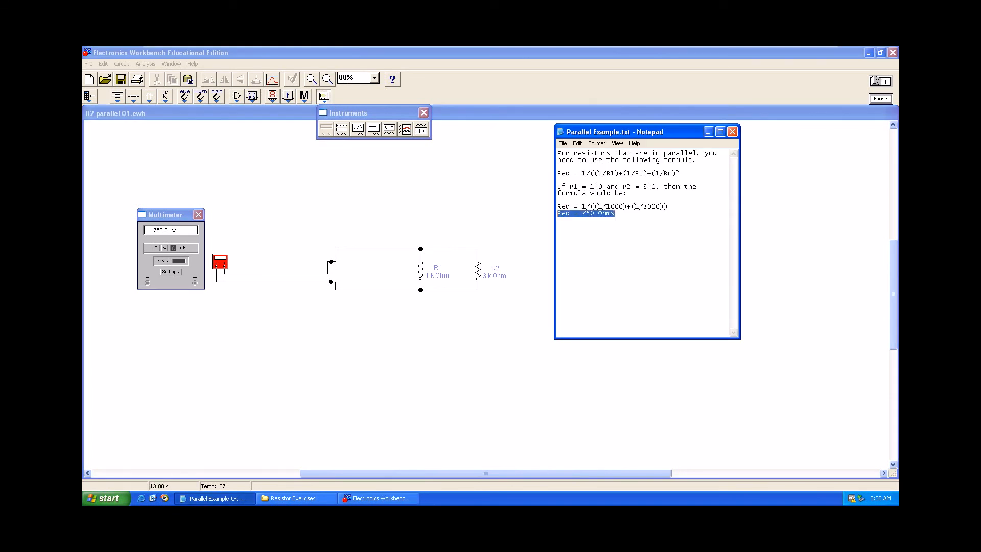